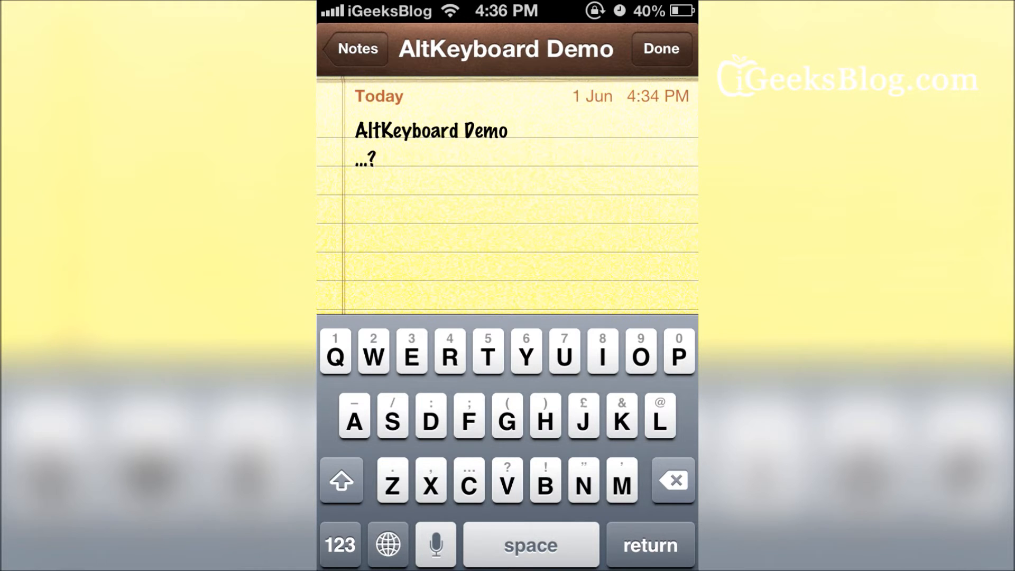
Finish editing after the second line reads …?!"m£h().
left_click(621, 481)
type("!\"m£h()")
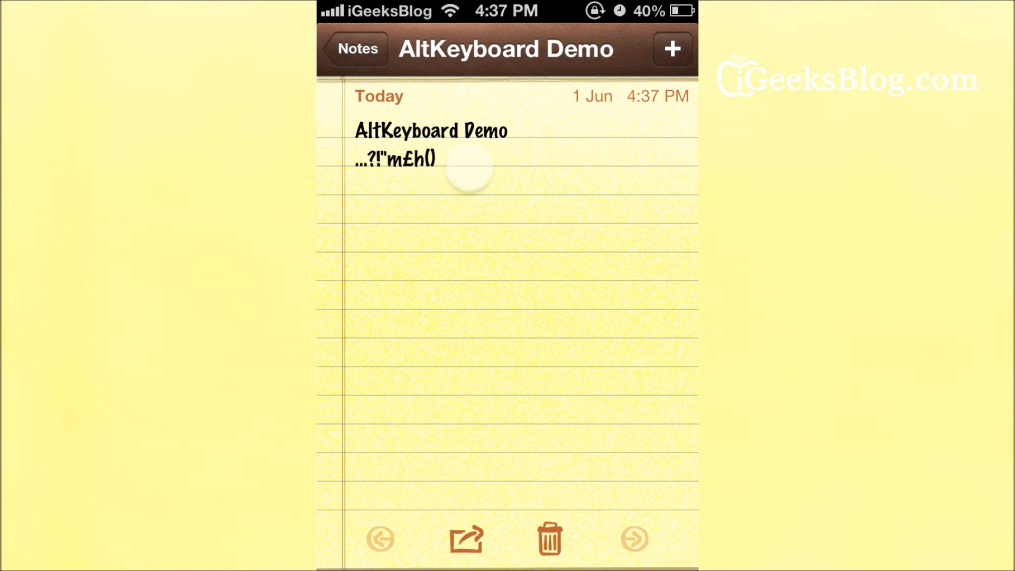
Resume editing below the text and flick-type the digits 123456 on a new line.
left_click(471, 167)
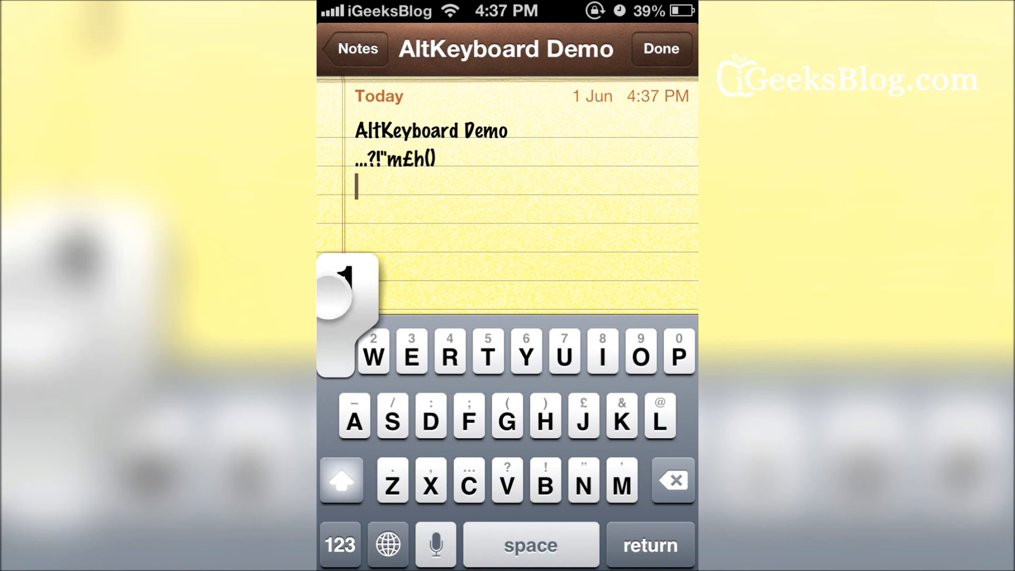
type("1234")
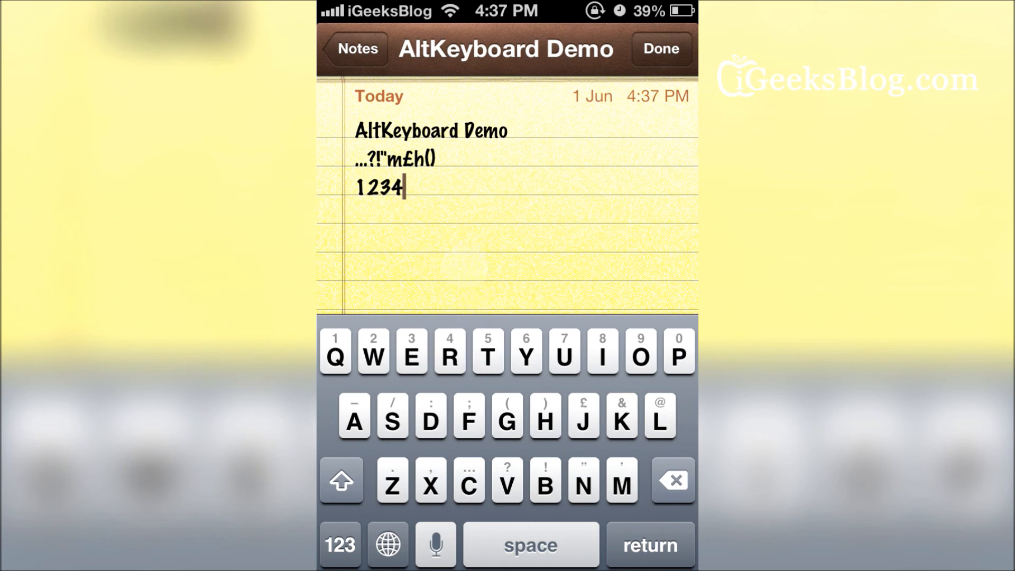
type("56")
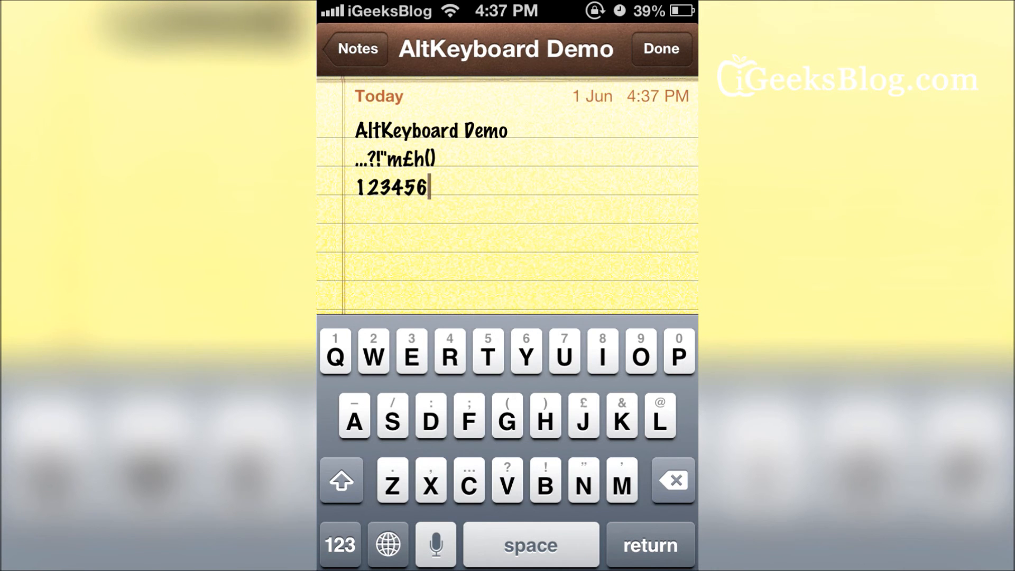